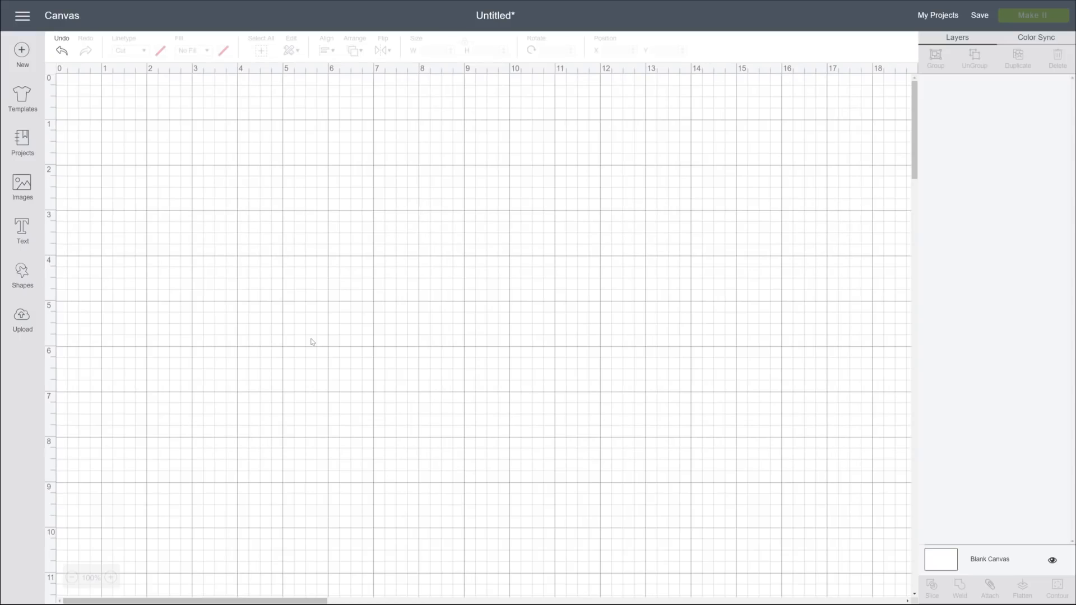
Step: Add a hexagon from Shapes to the blank canvas, about 3.593 by 3.111 inches
click(22, 272)
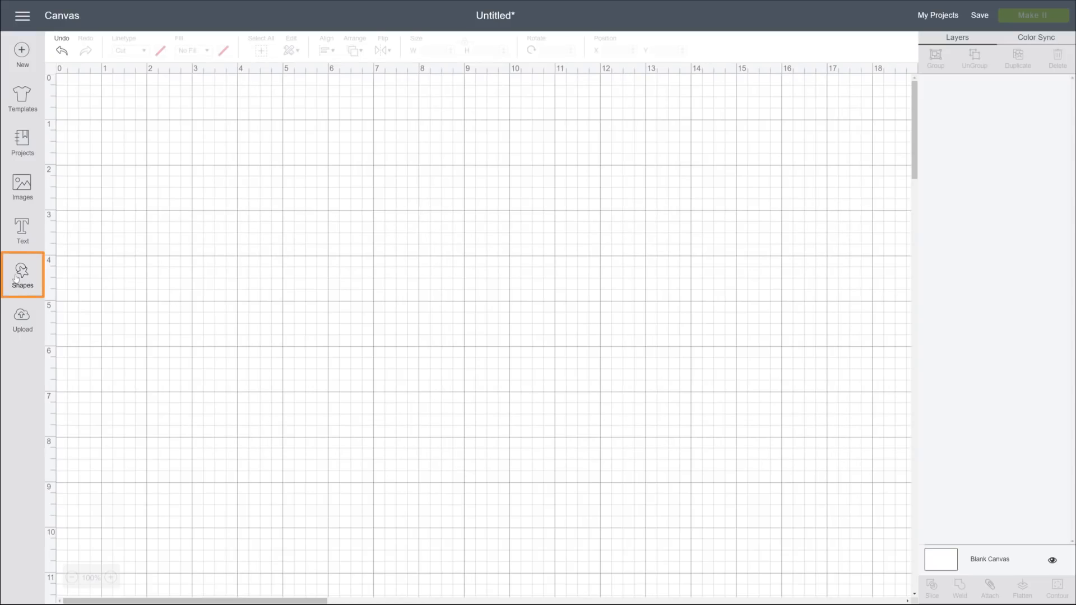
click(23, 272)
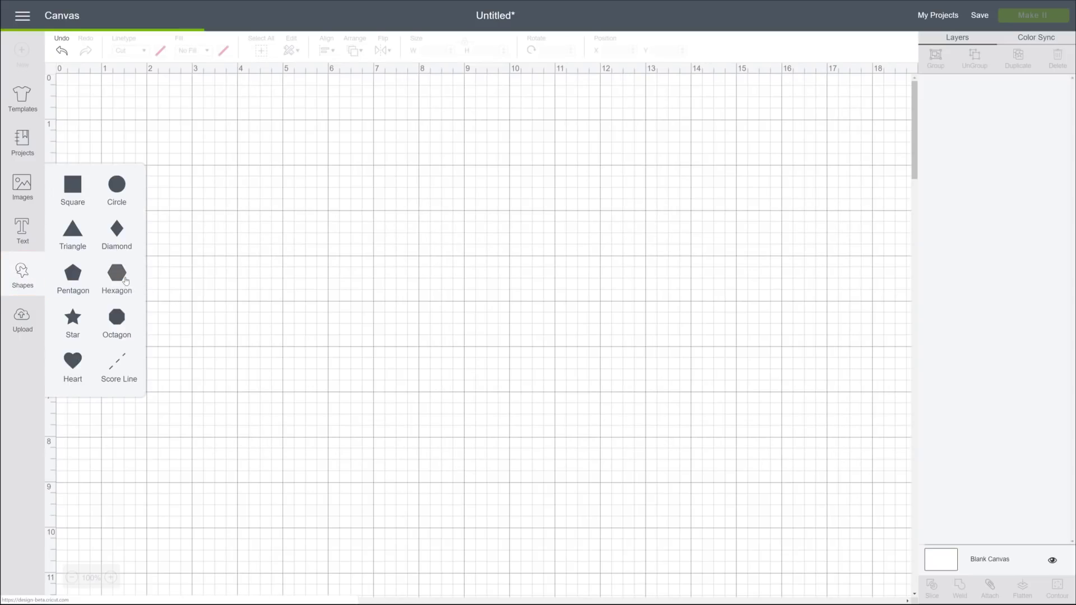
click(117, 270)
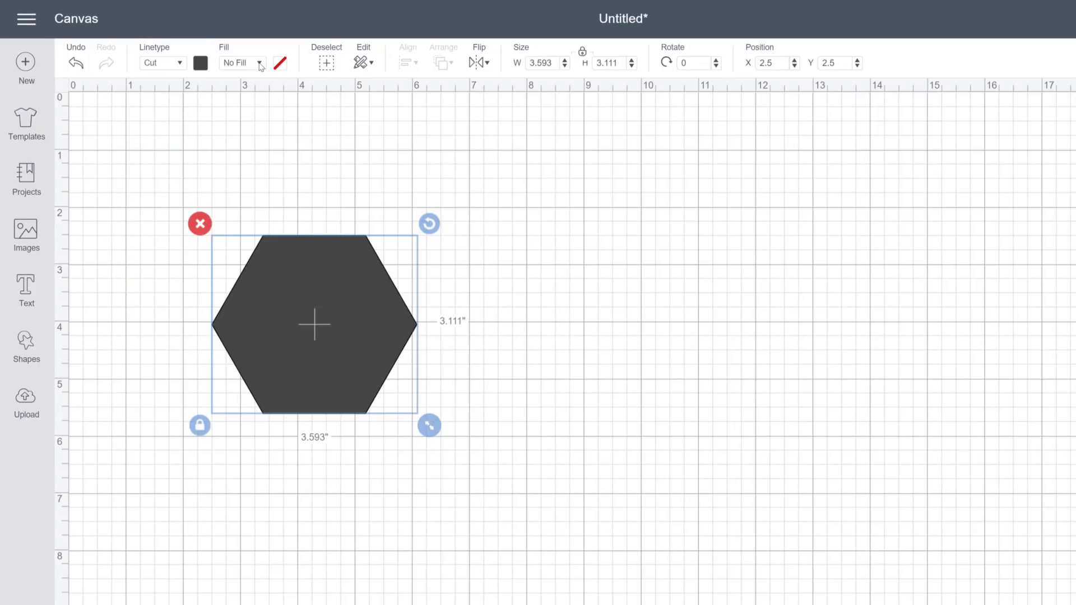
Step: Change the hexagon's fill to Print, type Pattern, using the grey floral pattern
click(260, 63)
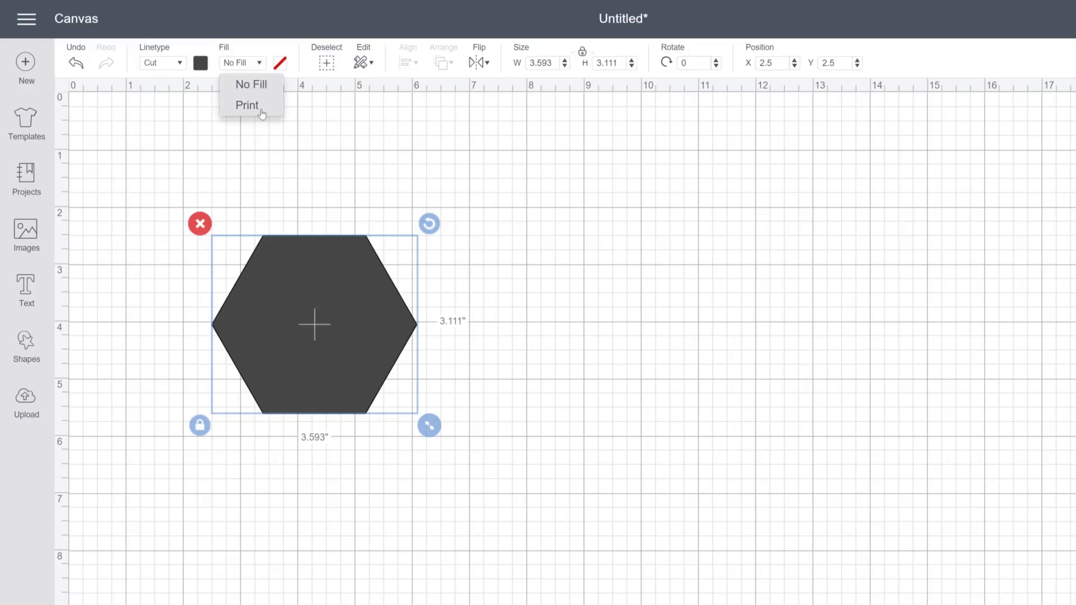
click(246, 106)
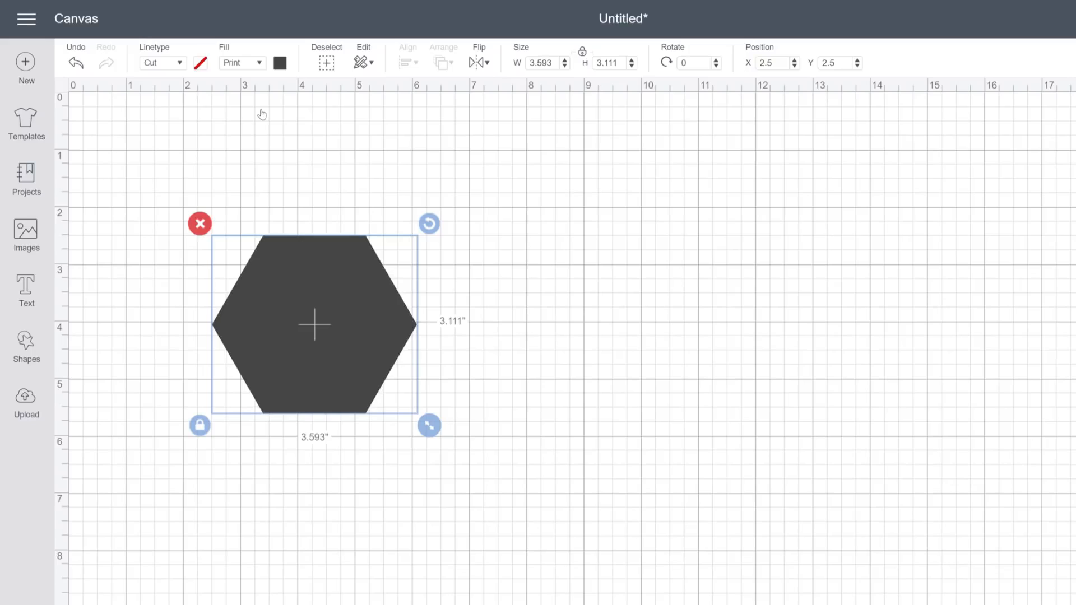
click(280, 62)
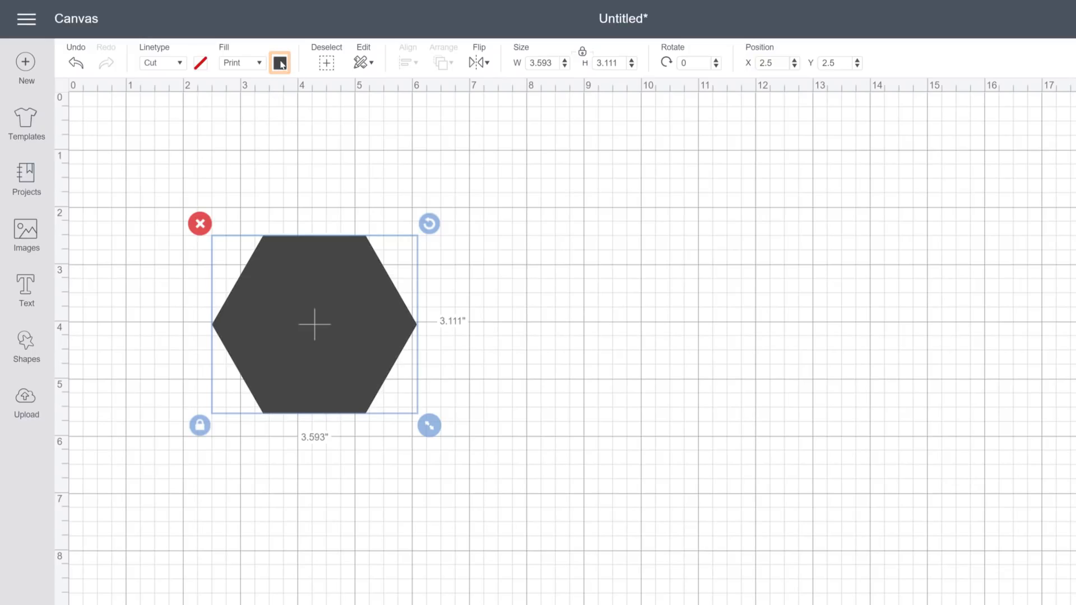
click(281, 62)
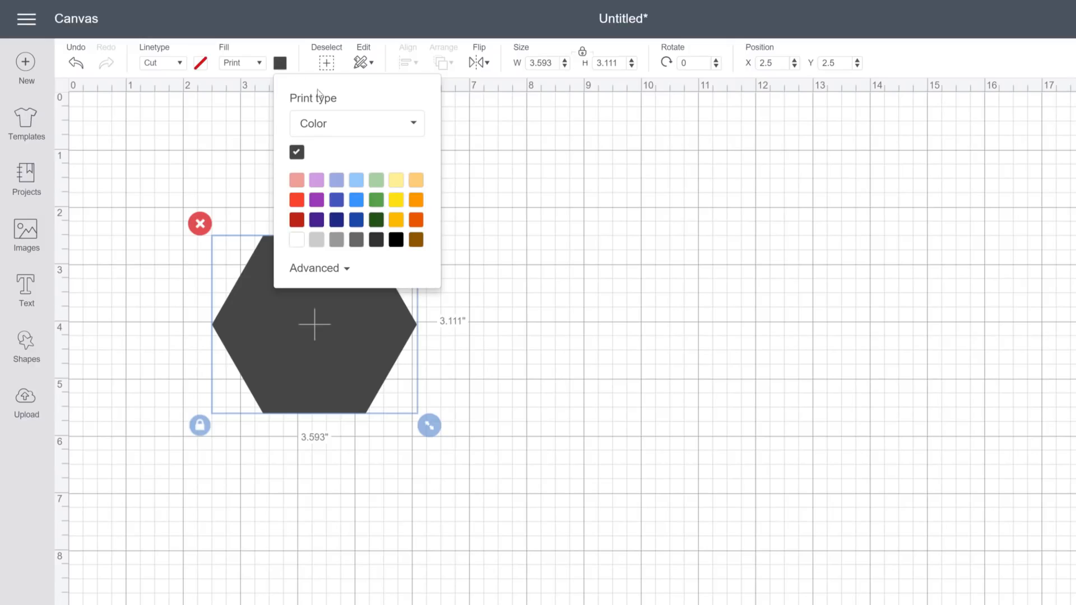
click(357, 123)
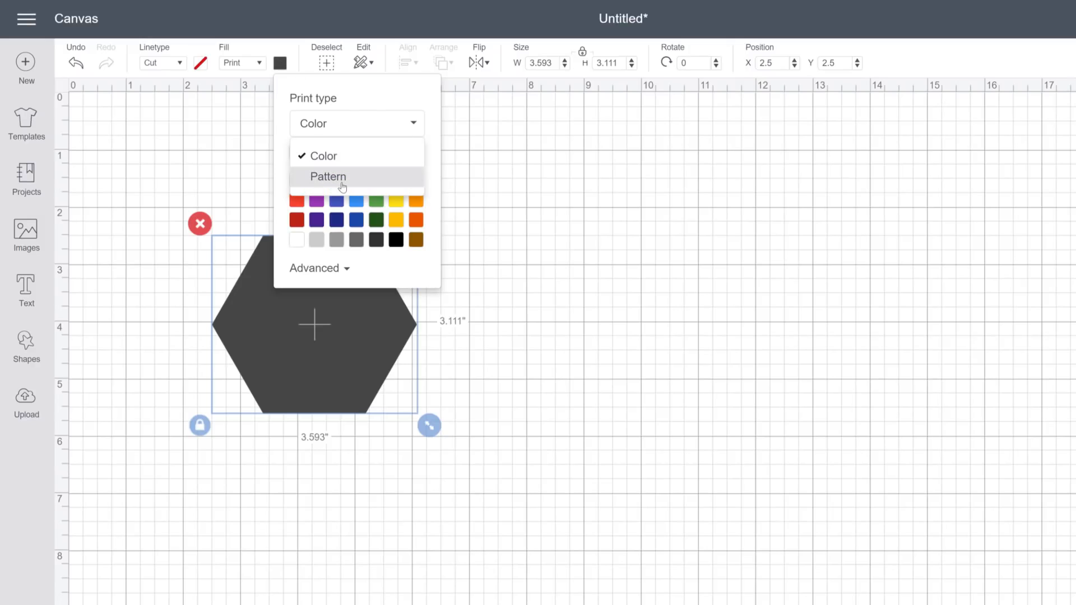
click(328, 177)
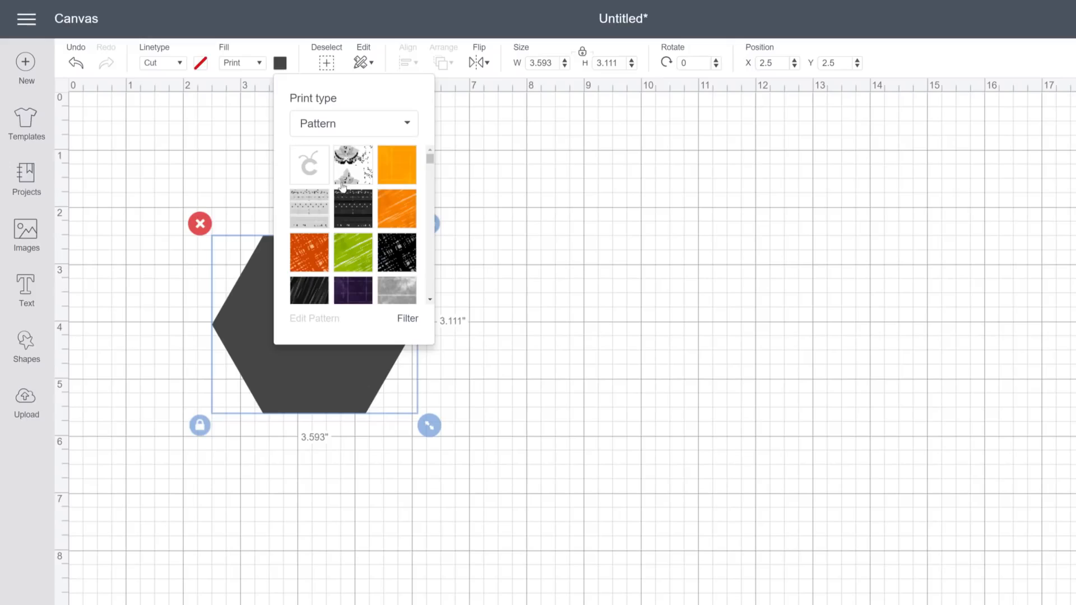
mouse_move(351, 168)
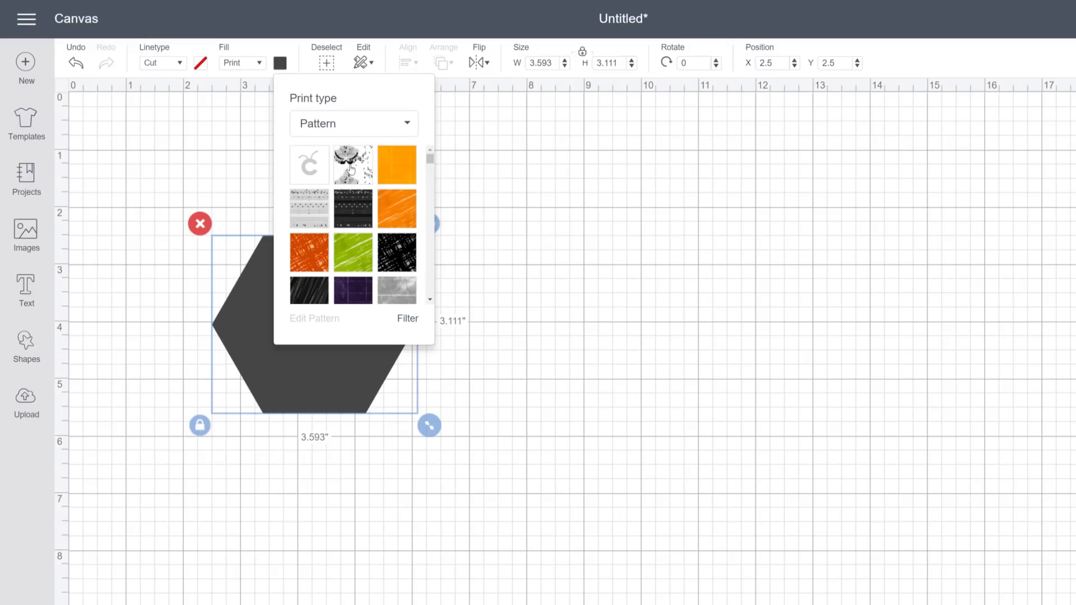
click(353, 164)
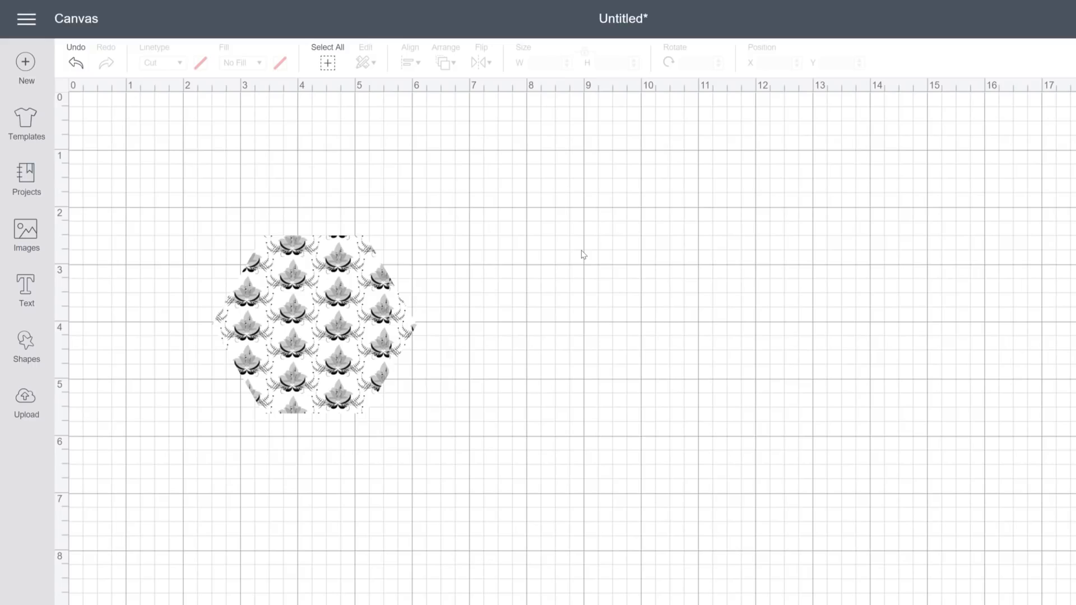
Step: Select the patterned hexagon and open Edit Pattern from its fill swatch
click(312, 328)
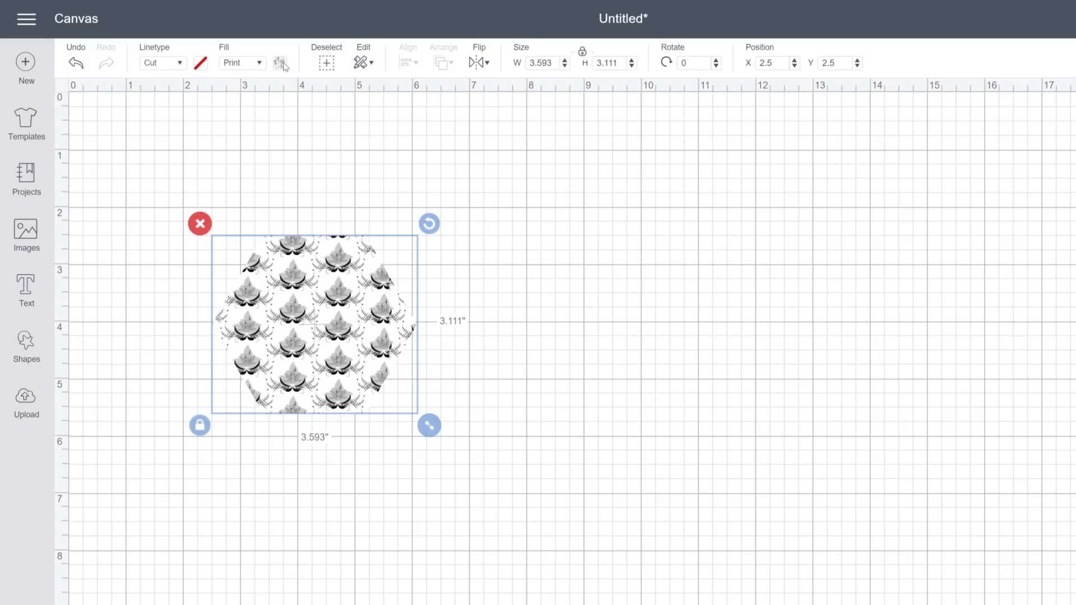
click(279, 62)
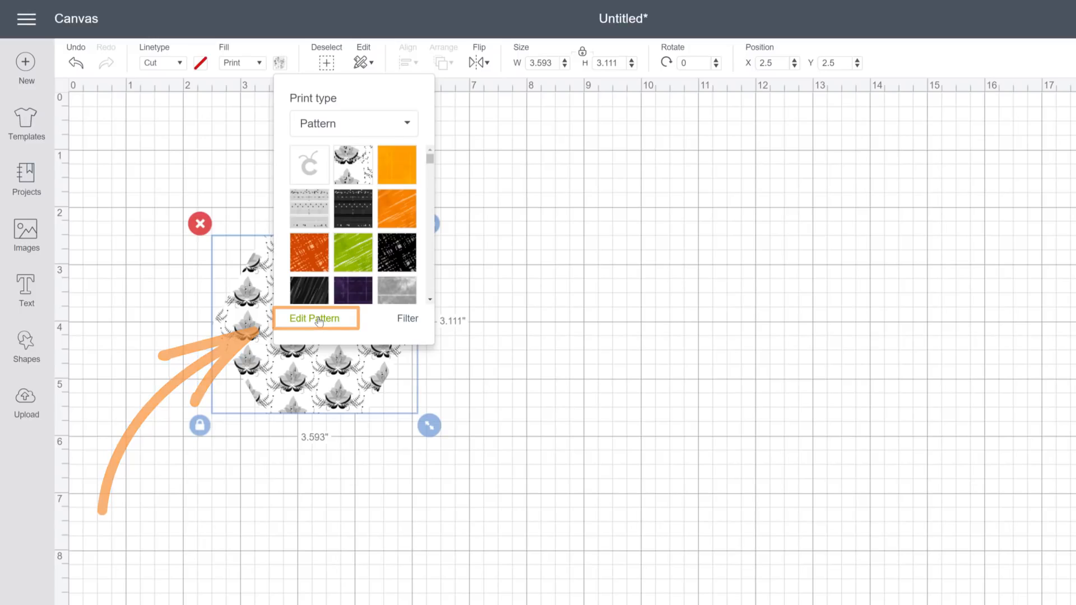
click(315, 318)
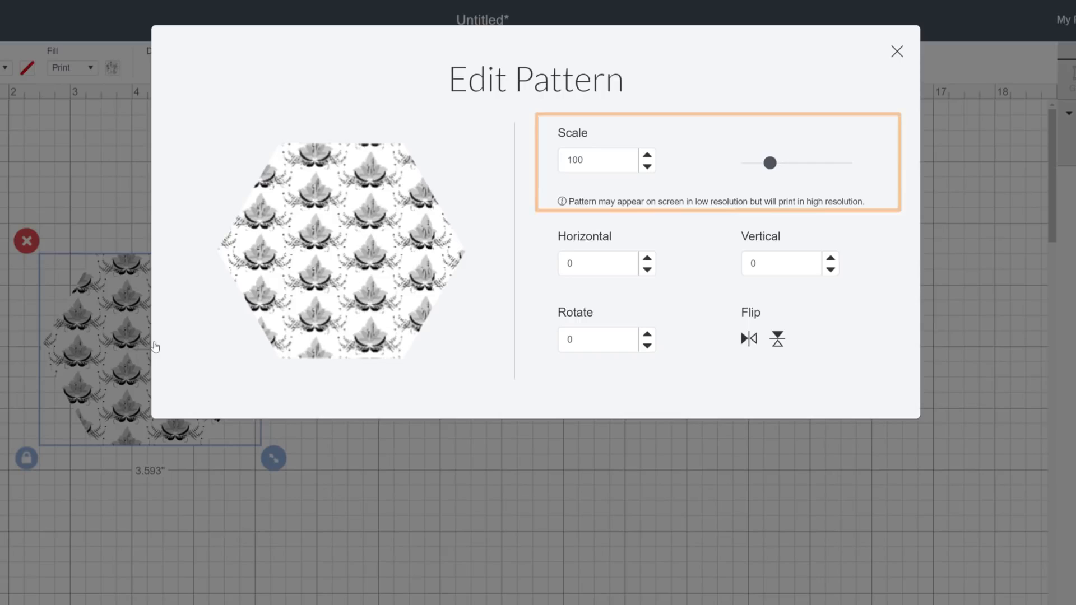
Step: Preview larger pattern scales, return Scale to 100, and nudge Horizontal offset to 9
click(597, 340)
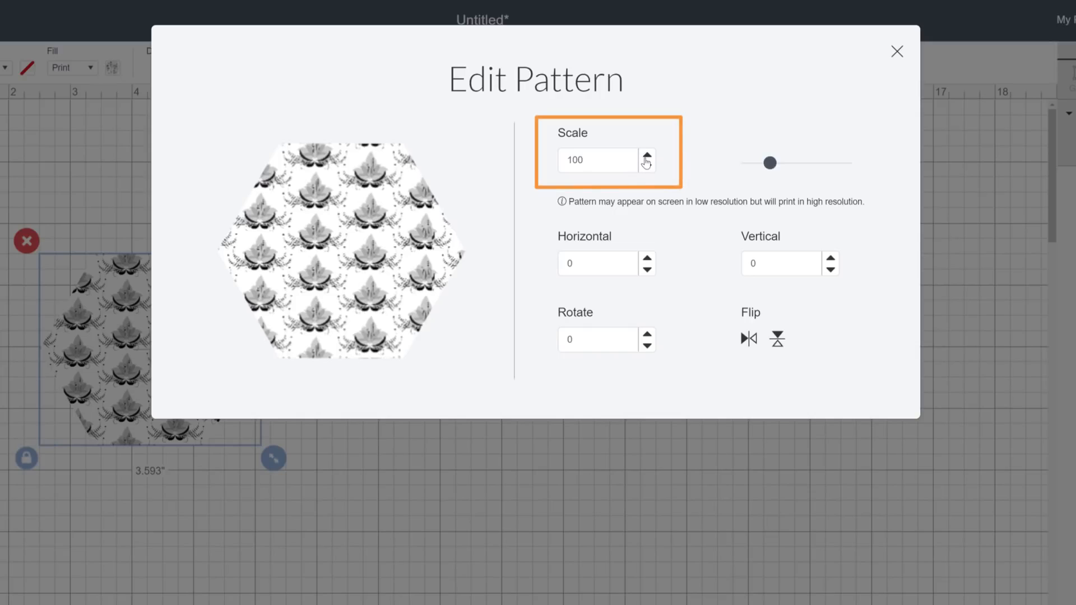
click(647, 156)
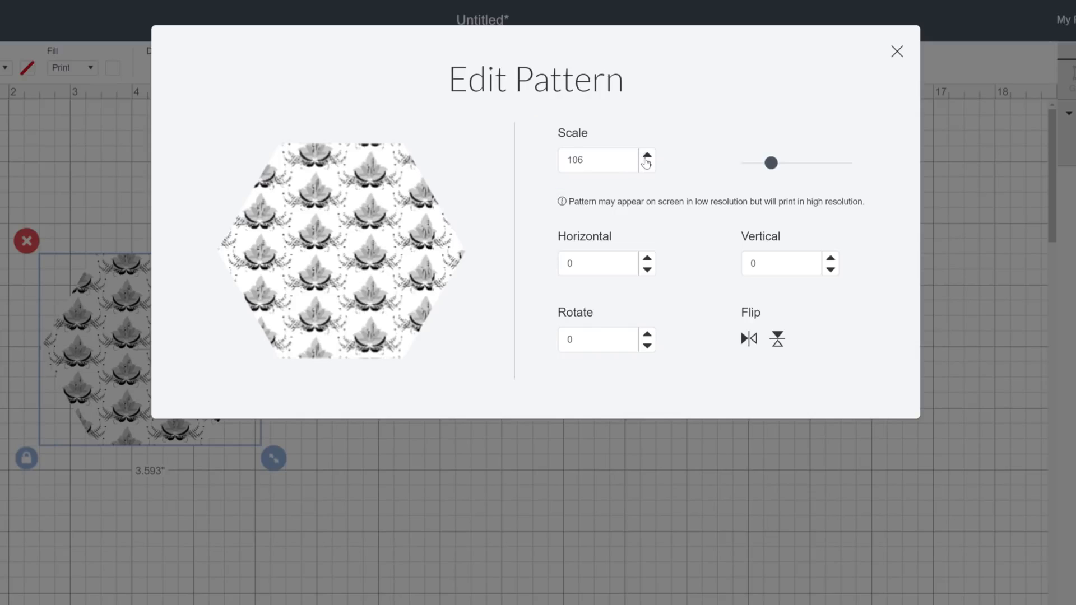
click(648, 155)
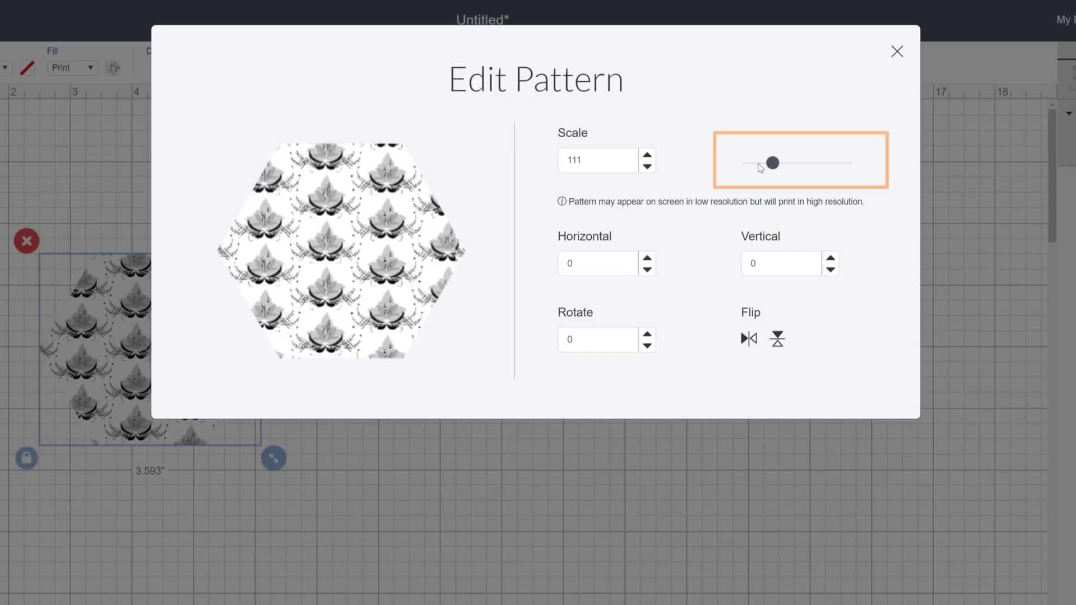
drag(772, 164, 823, 163)
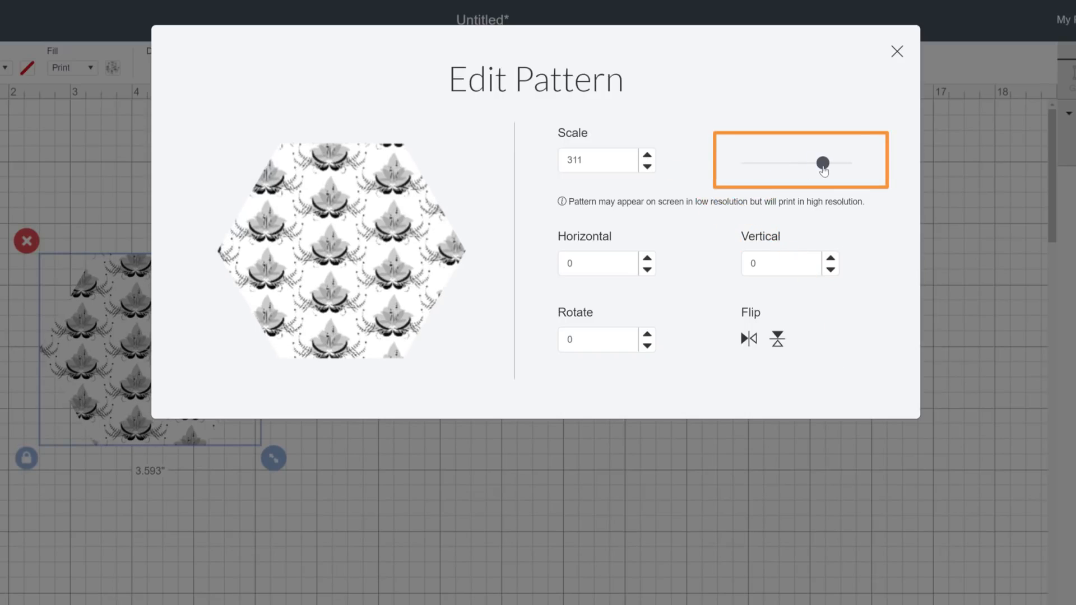
drag(823, 163, 823, 163)
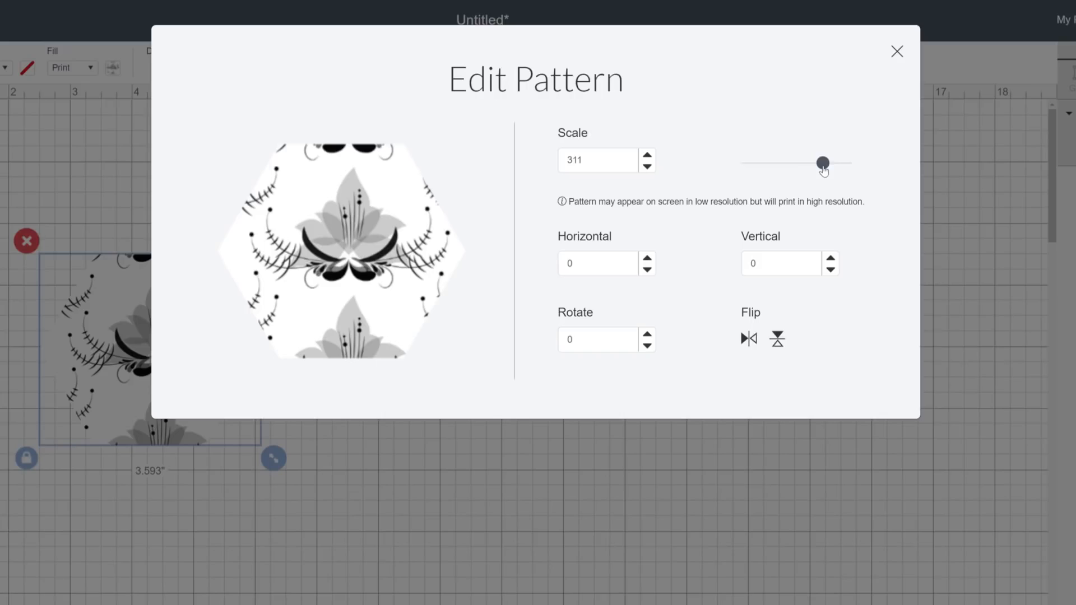
drag(823, 163, 796, 163)
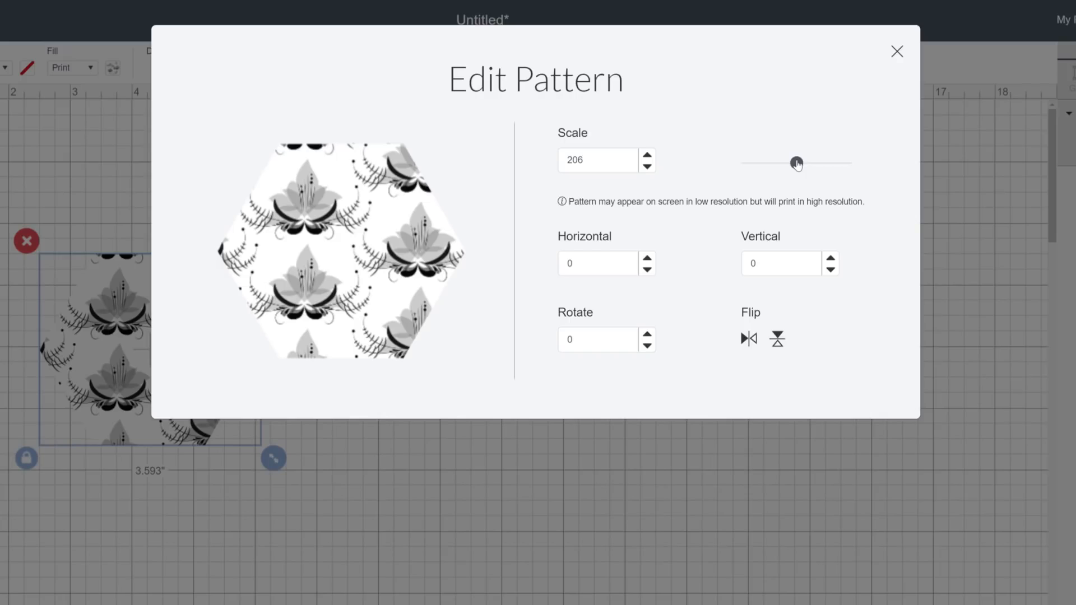
drag(796, 163, 795, 163)
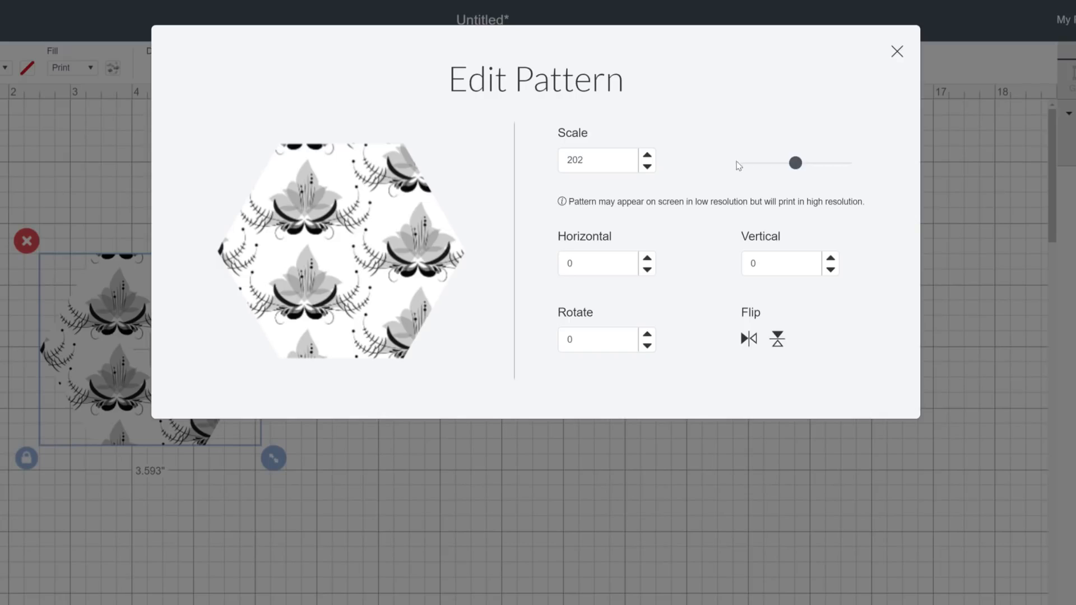
drag(794, 163, 747, 164)
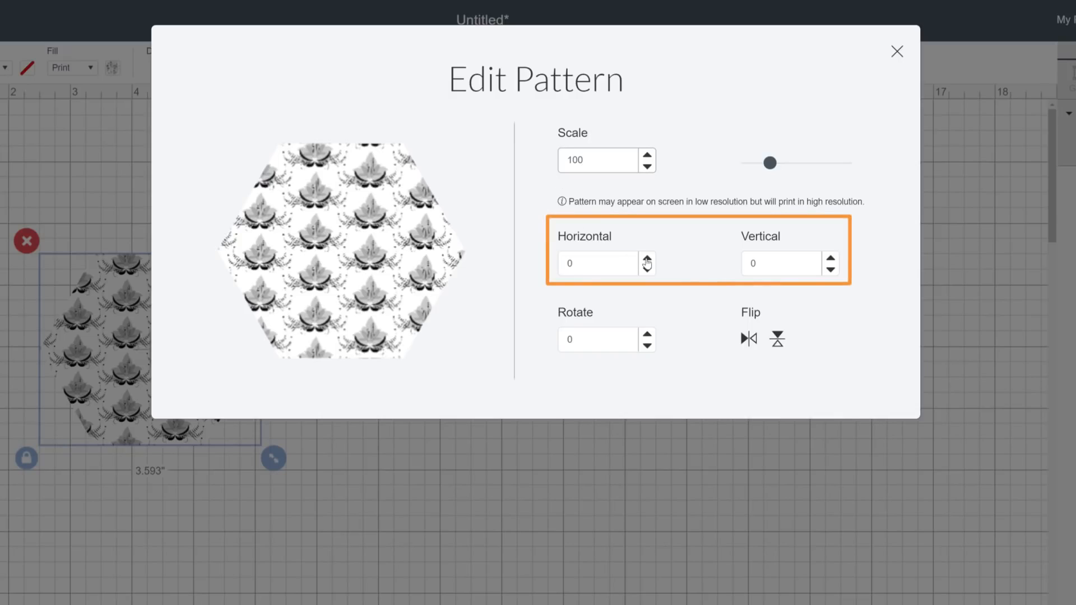
click(648, 257)
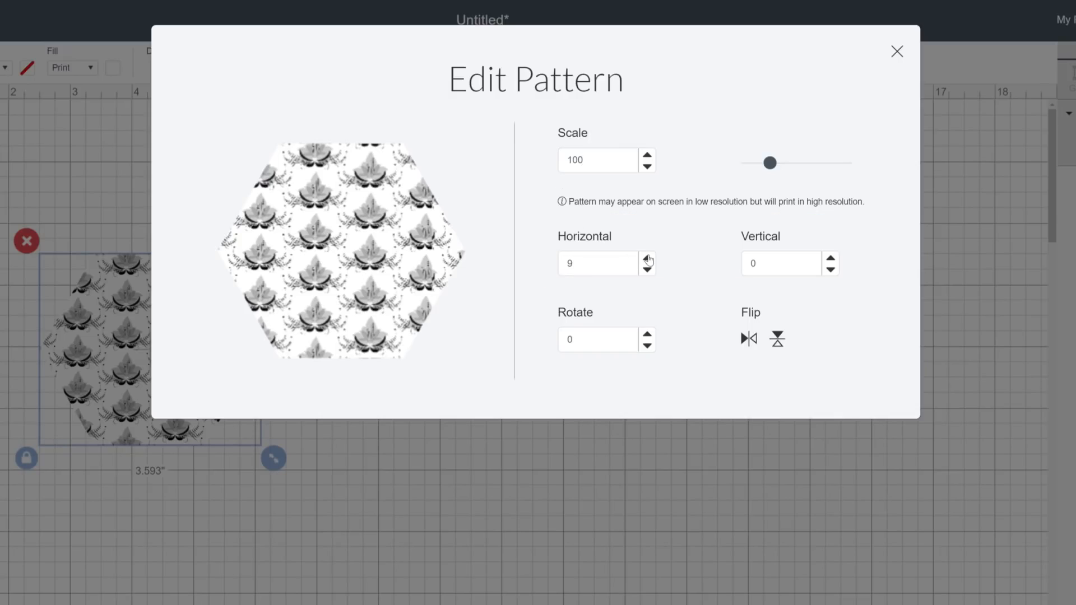
Step: Set the floral pattern's horizontal offset to 10 and vertical offset to 12
click(648, 258)
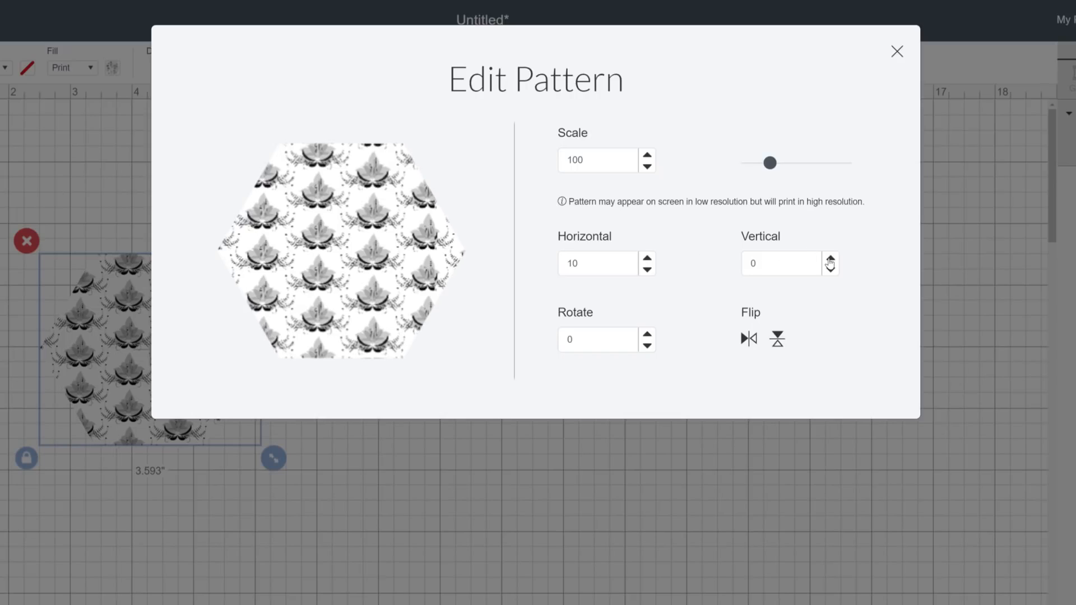
click(830, 257)
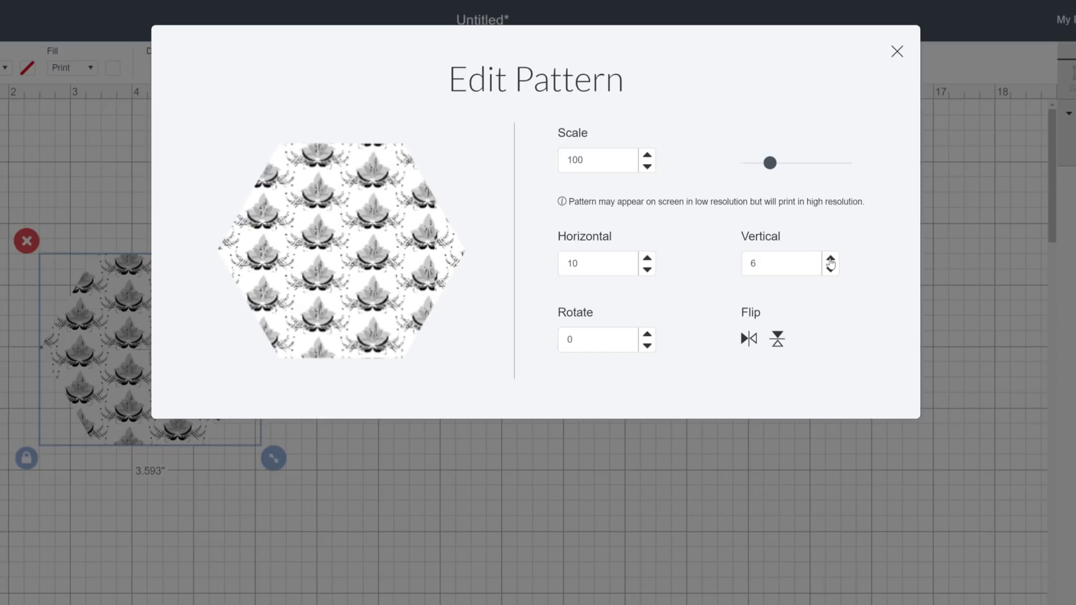
click(830, 259)
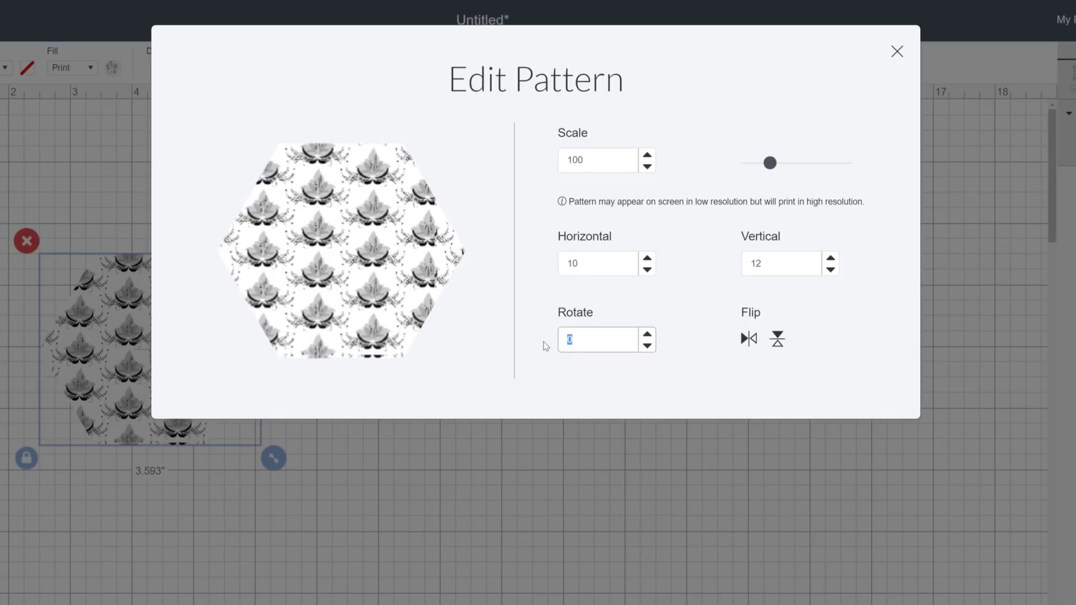
Step: Rotate the pattern 35 degrees, flip it horizontally and vertically, and close Edit Pattern
text(35)
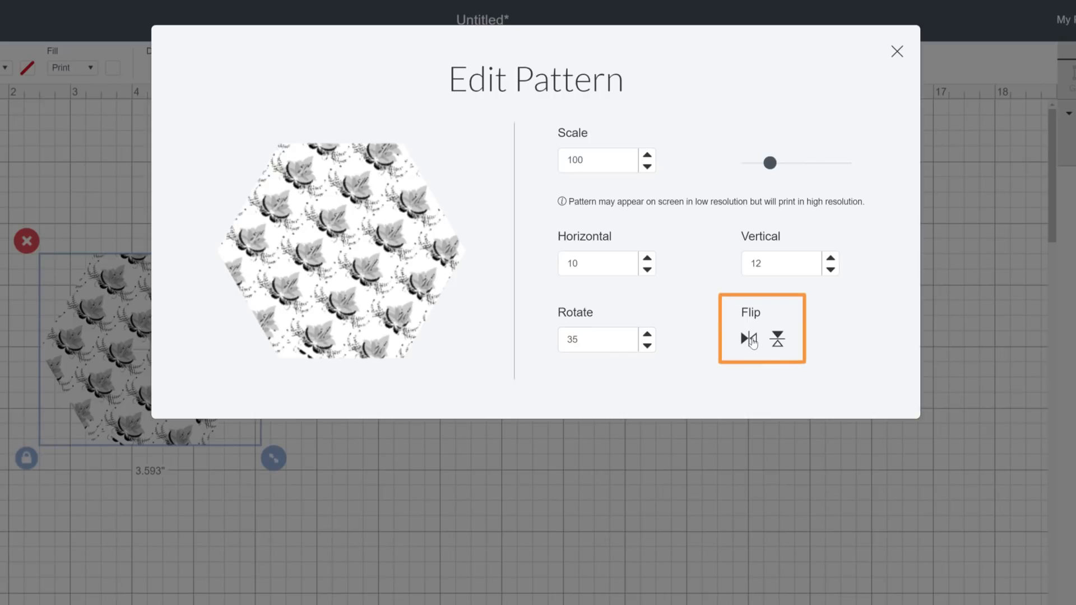
click(777, 339)
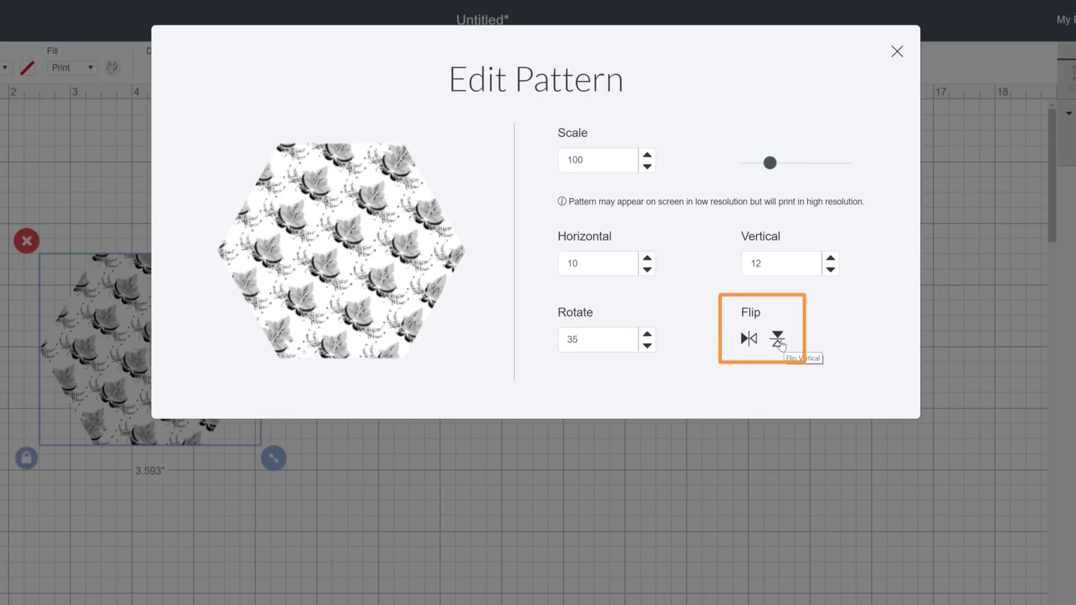
click(778, 339)
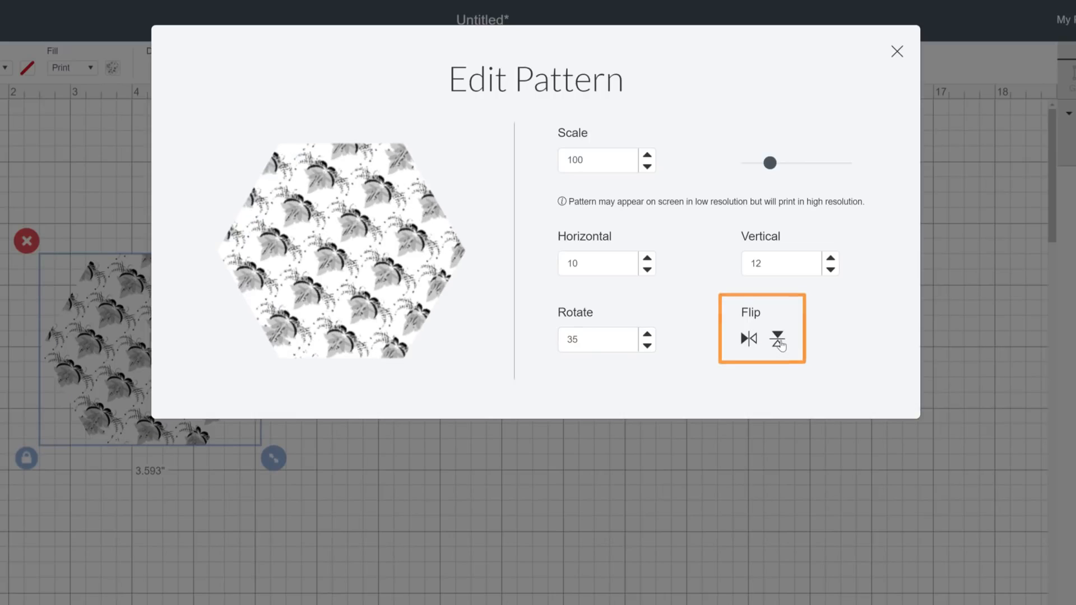
click(779, 340)
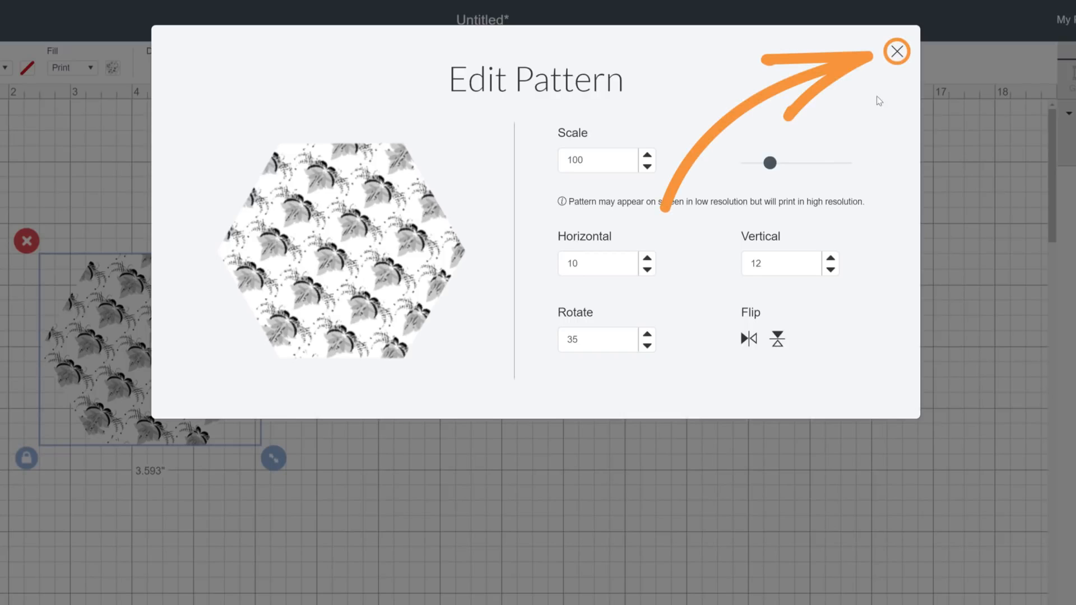
click(897, 51)
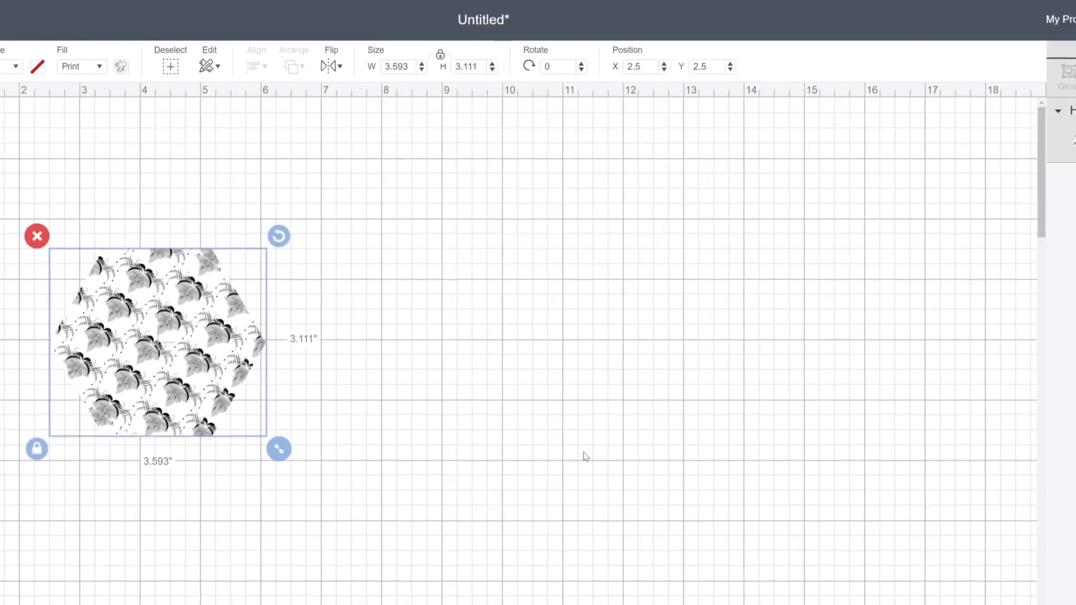